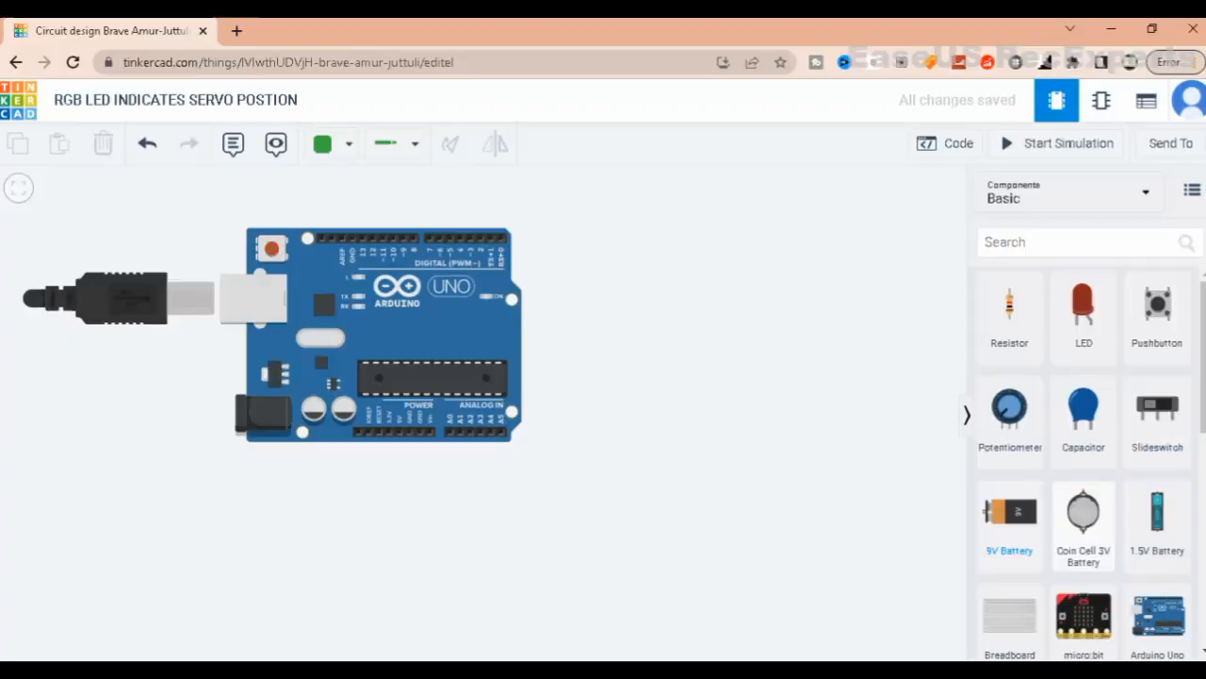
Place three resistors on Uno digital pins 2–4, entering each one's resistance value.
left_click(1009, 316)
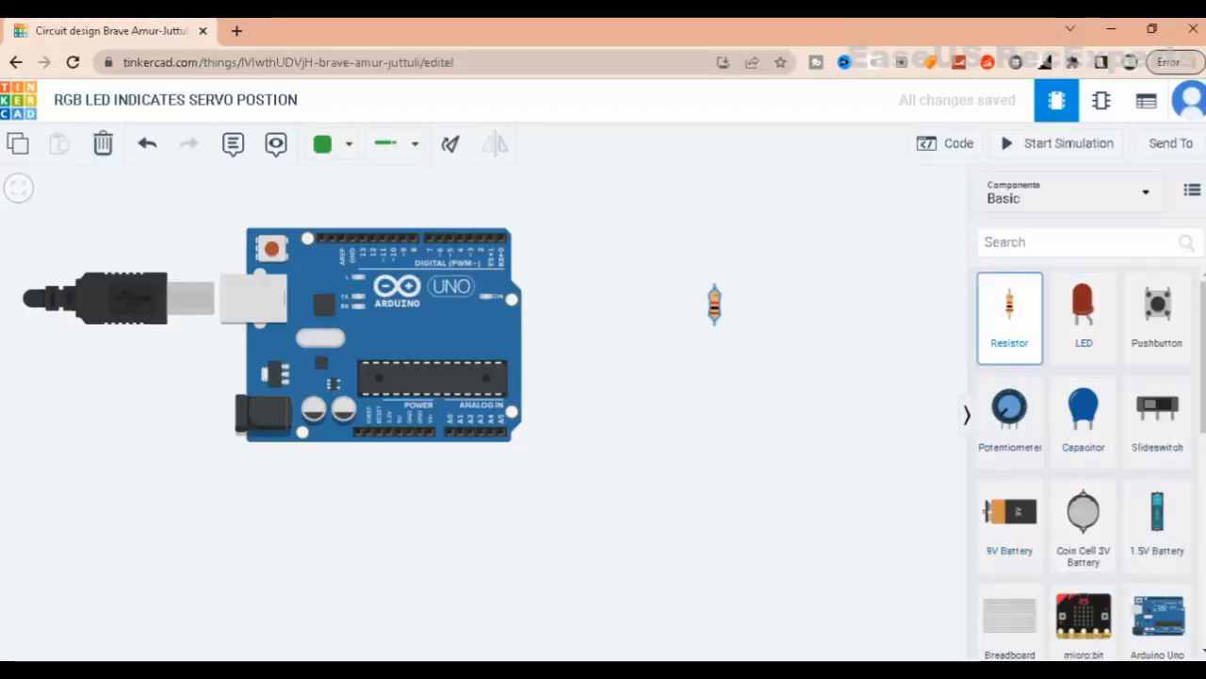
left_click_drag(714, 304, 460, 215)
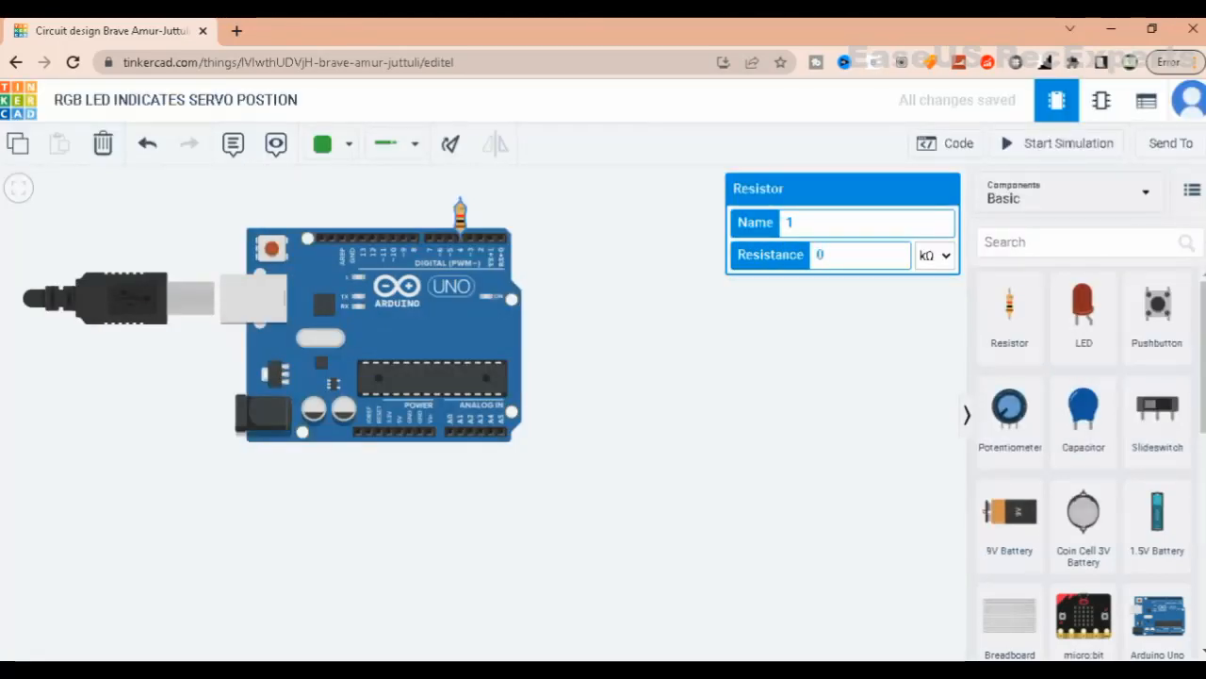
type("0.22")
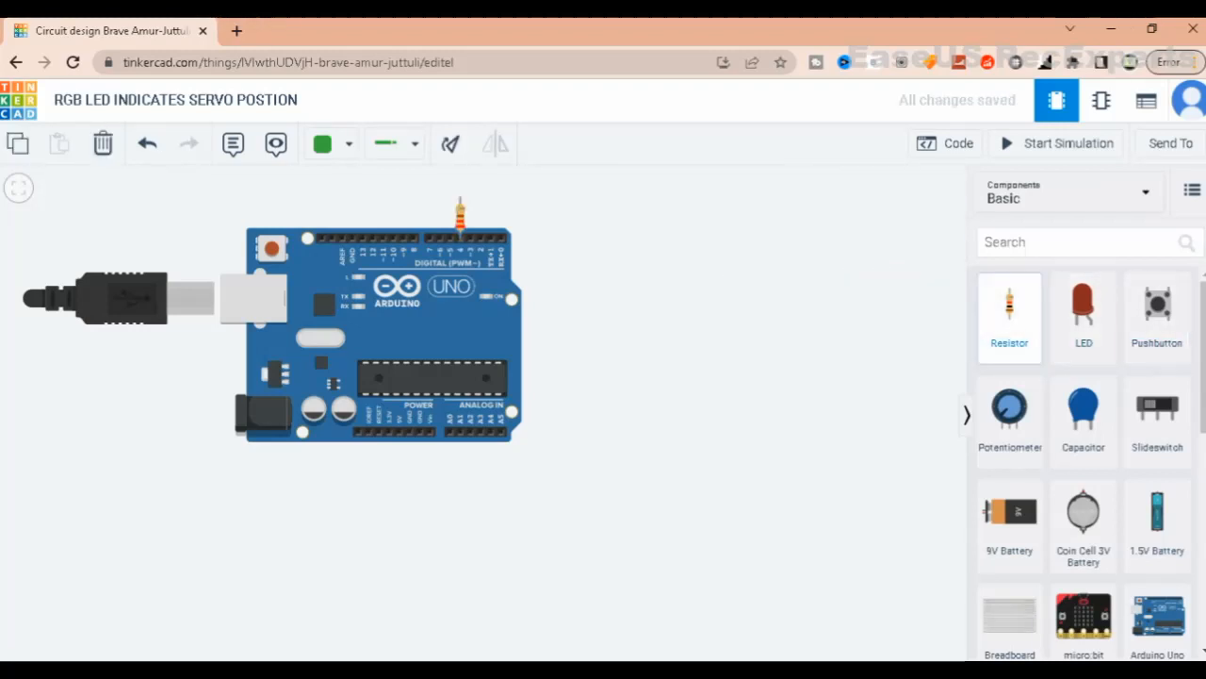
left_click(1010, 316)
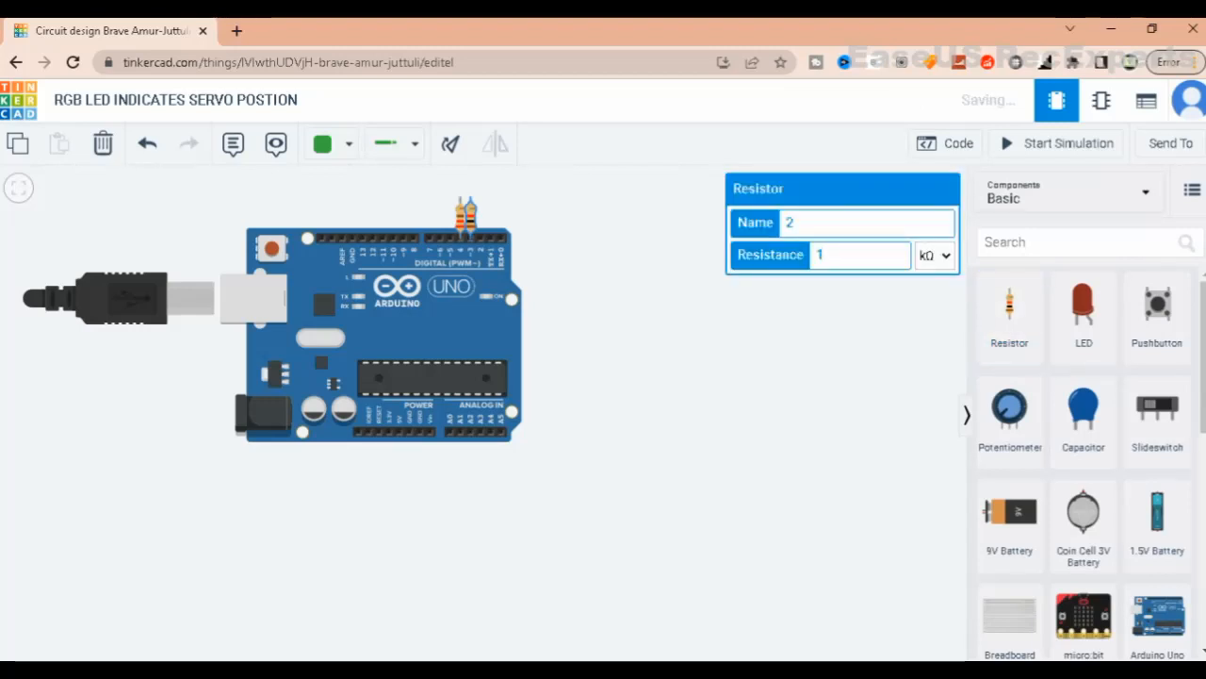
type("0.22")
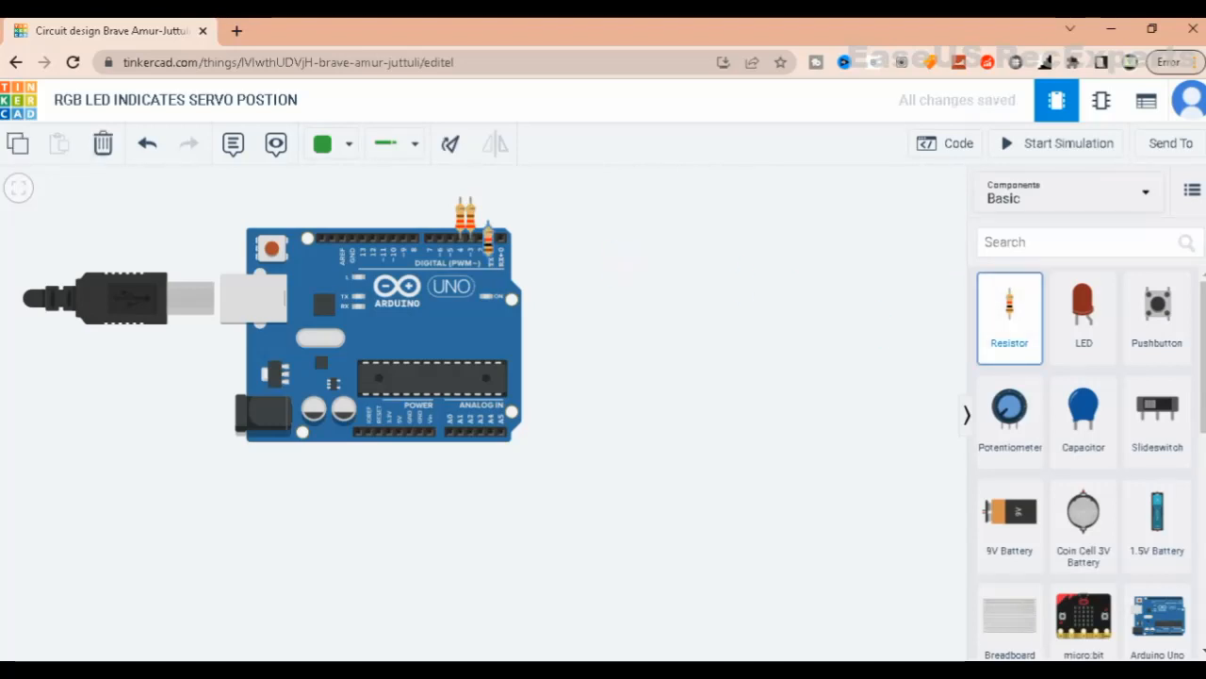
left_click(468, 216)
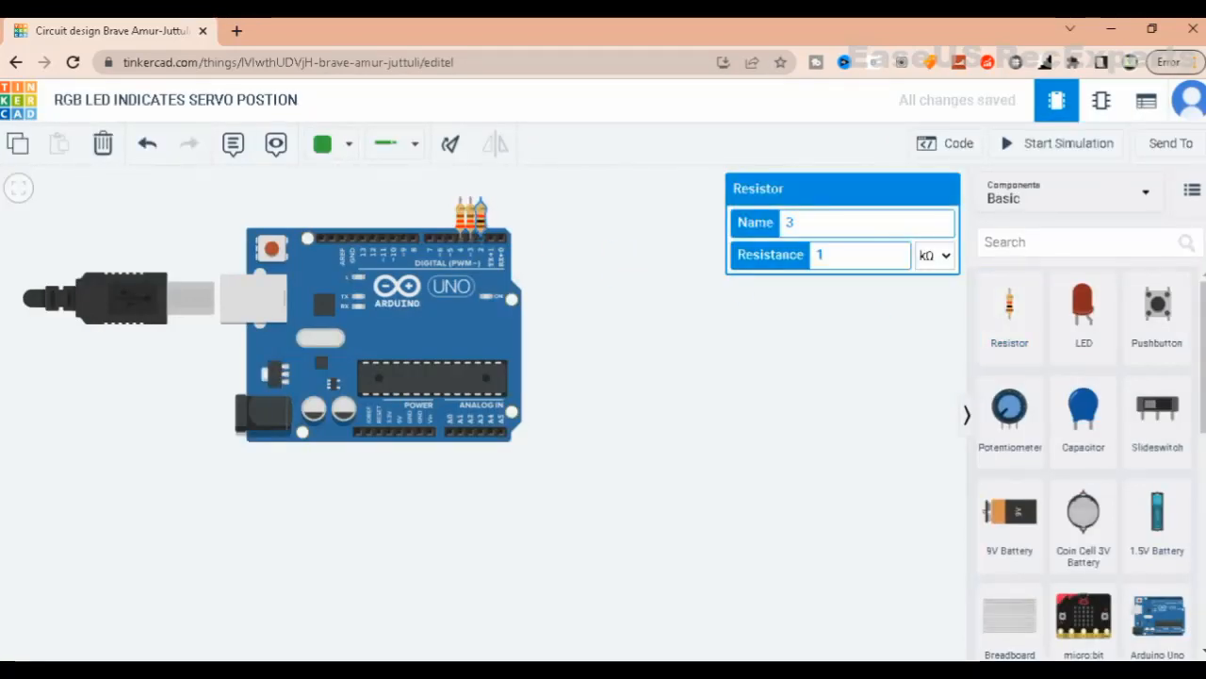
type("0.22")
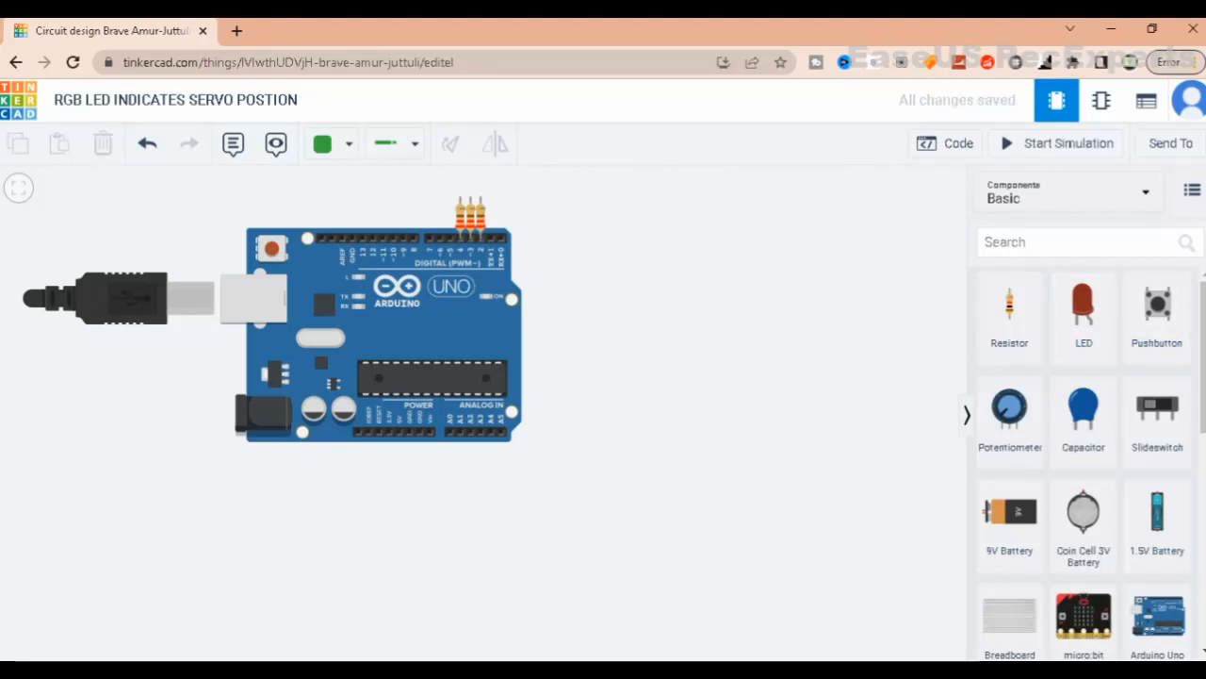
Search components for 'RGB' and add the LED RGB to the circuit.
type("RGB")
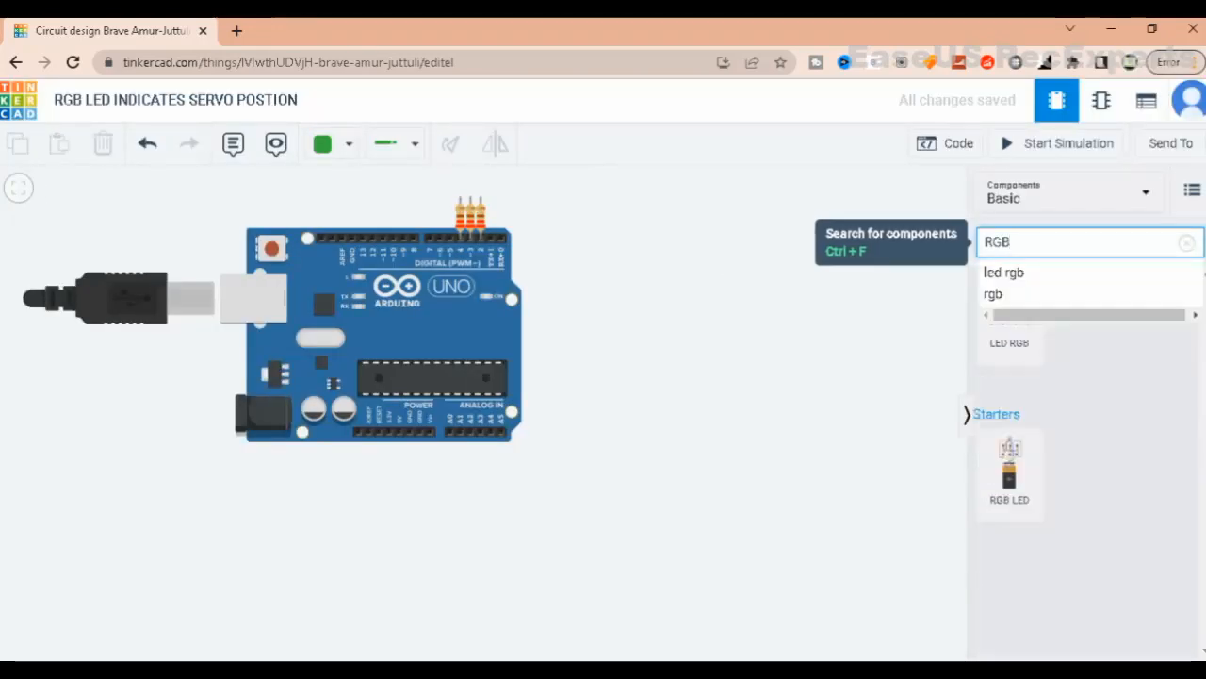
left_click(1003, 273)
type("SERVO")
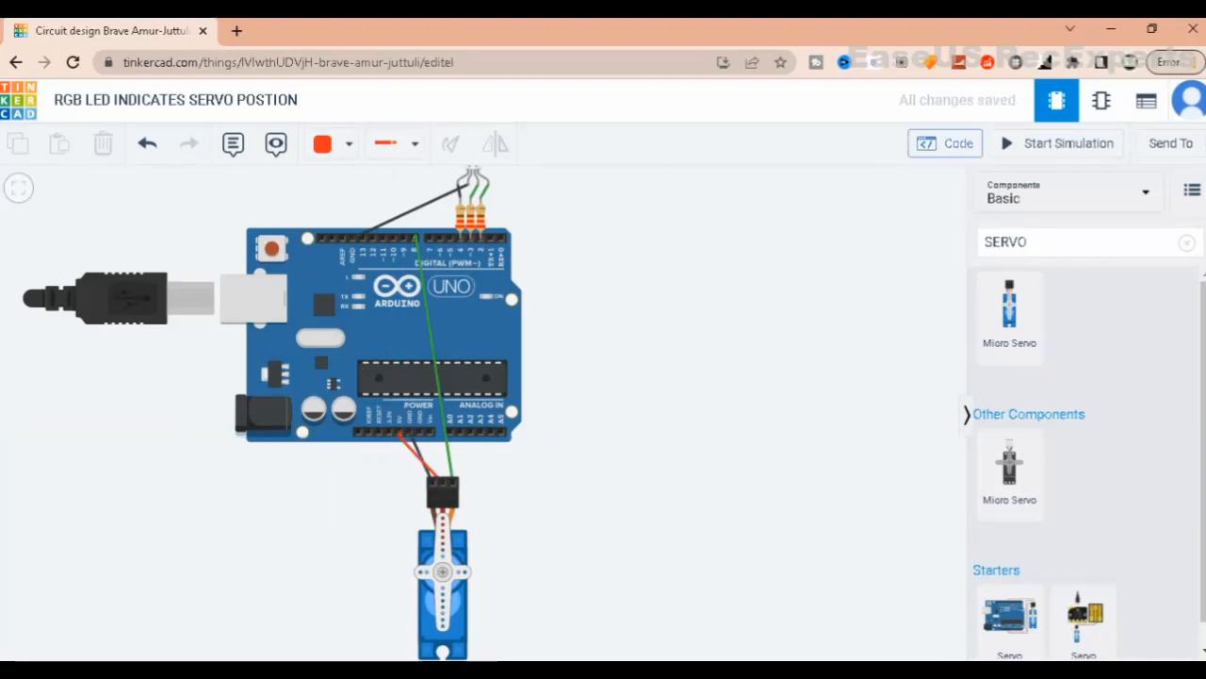
Open the Uno's C++ code editor, briefly return to the parts view, then reopen the code.
left_click(946, 143)
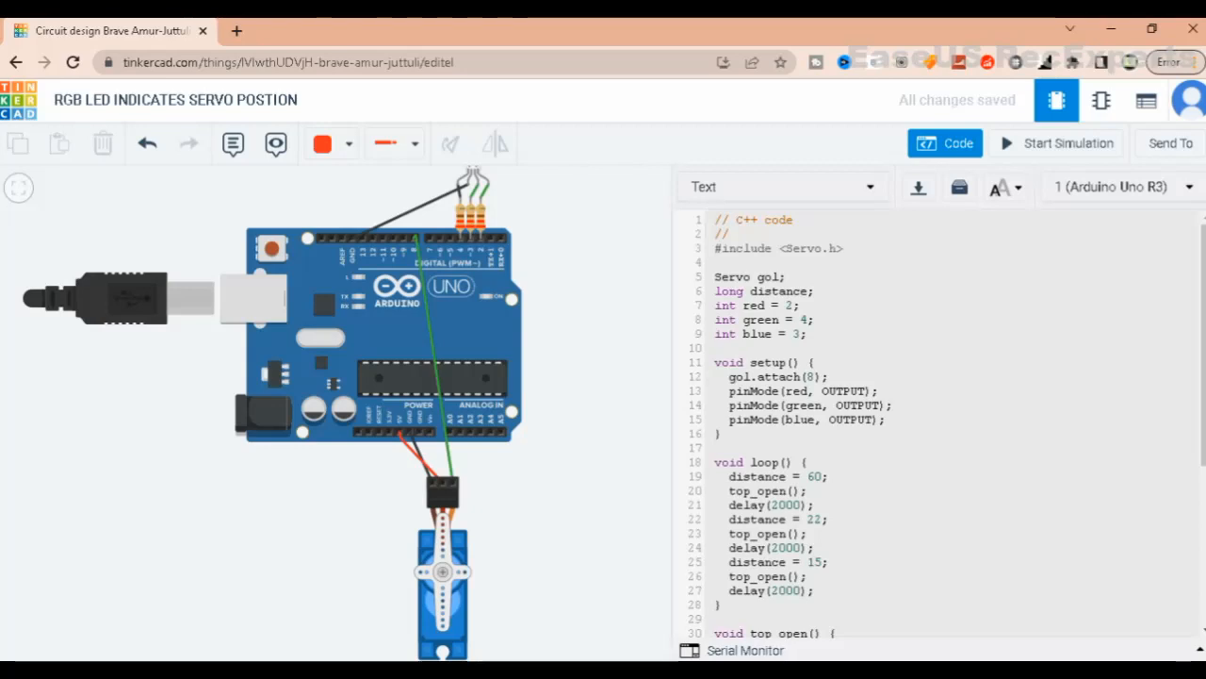
mouse_move(481, 197)
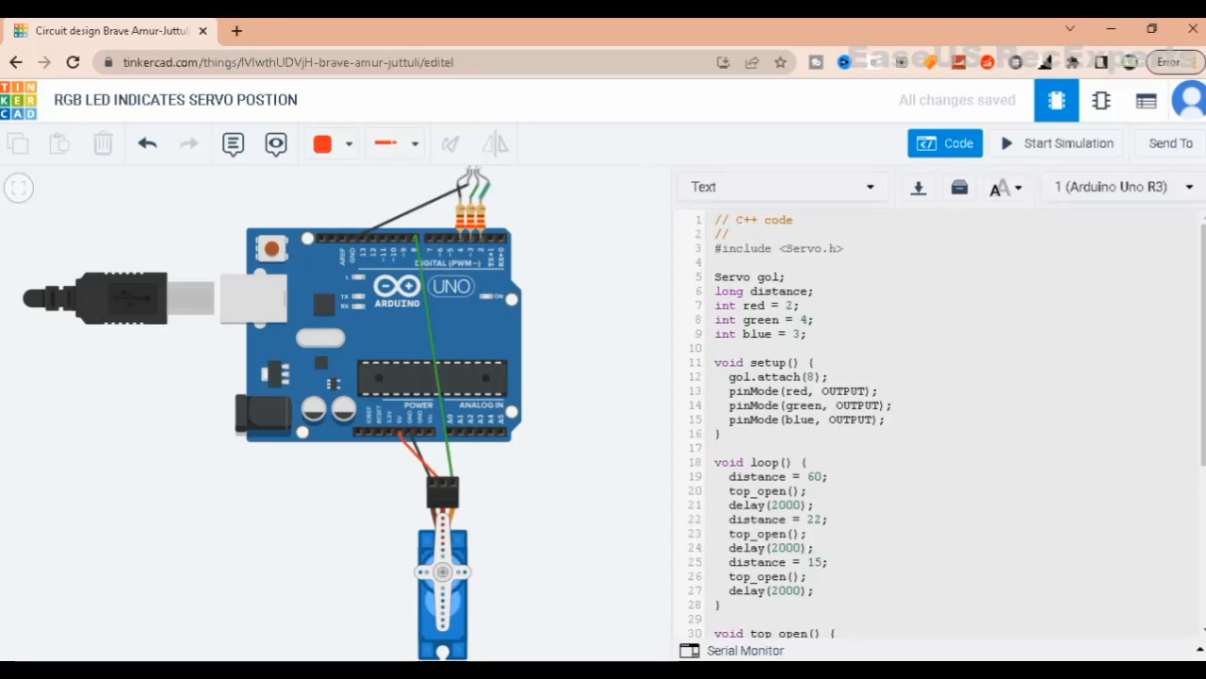
mouse_move(488, 184)
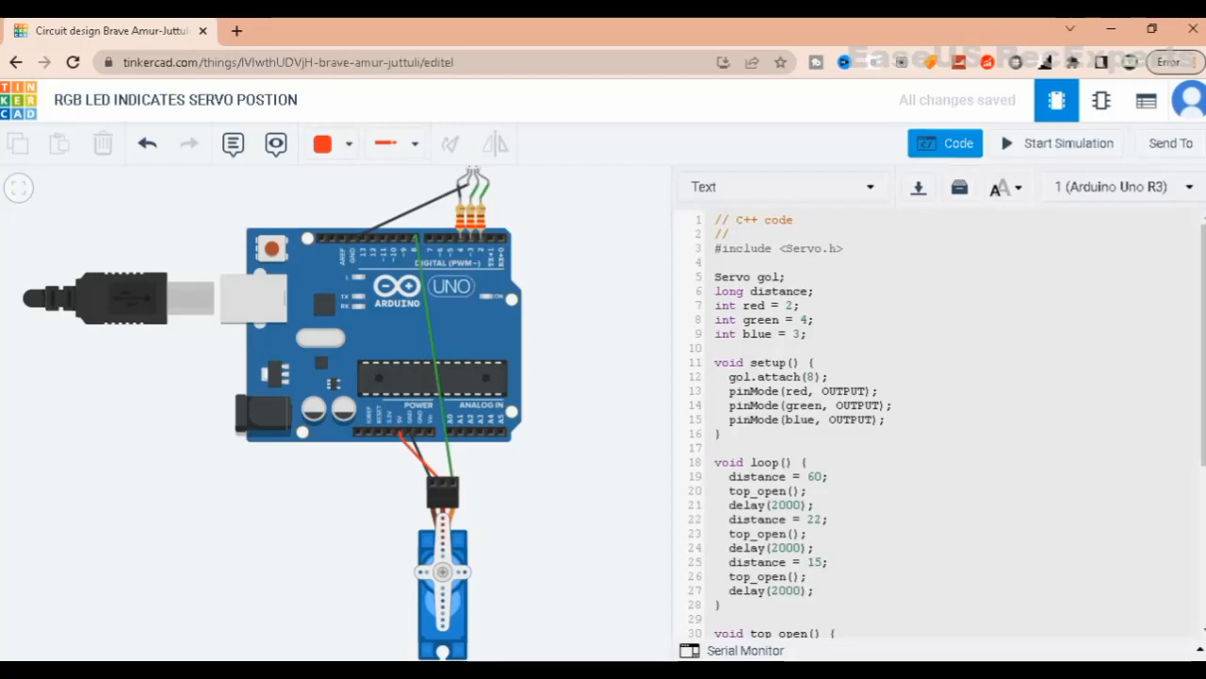
left_click(944, 143)
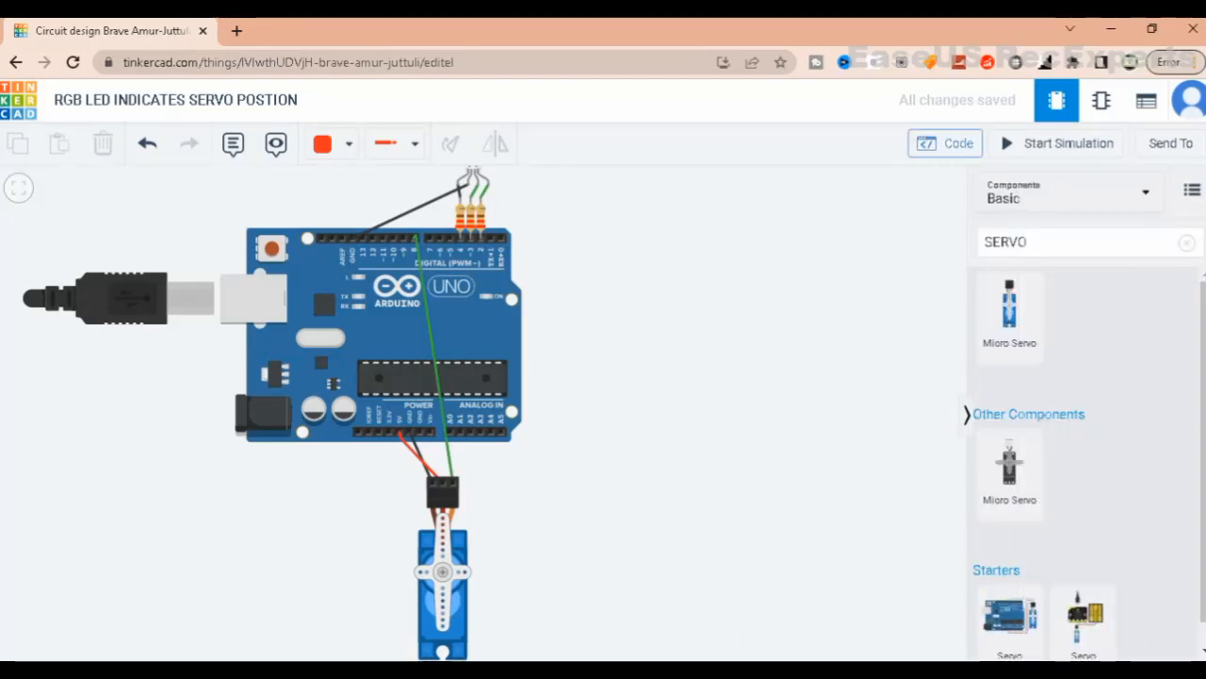
left_click(945, 142)
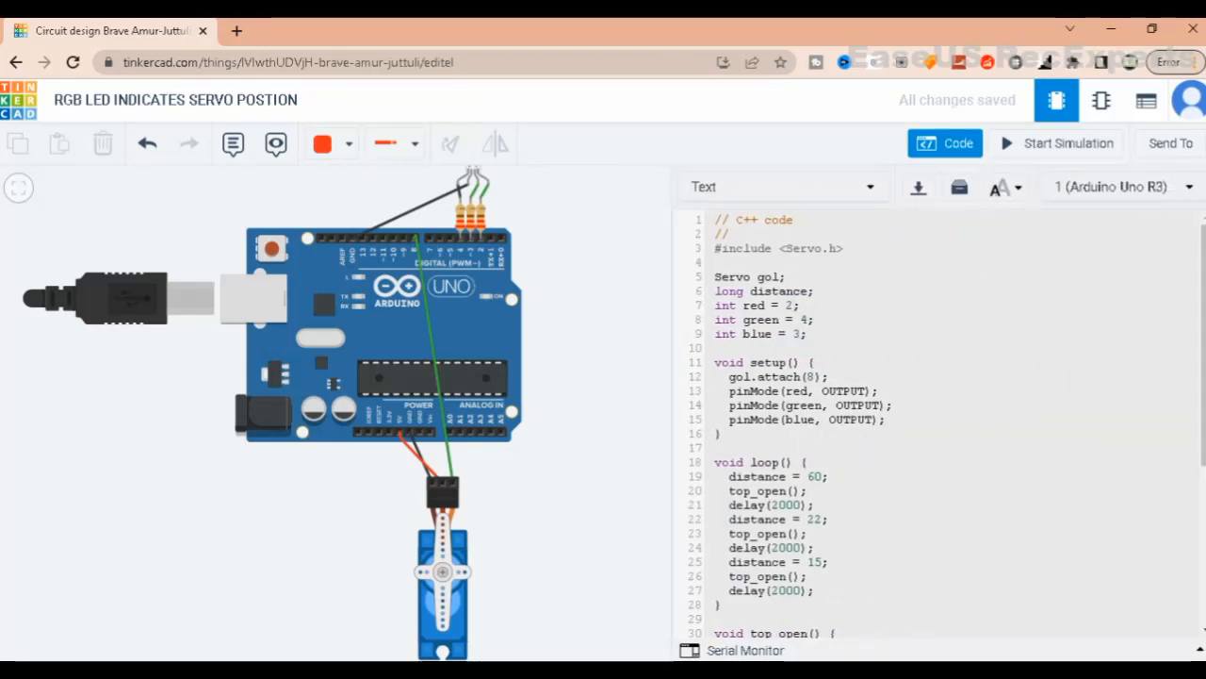
Run the simulation to see the LED glow green and the servo turn, then stop it.
scroll("down", 3)
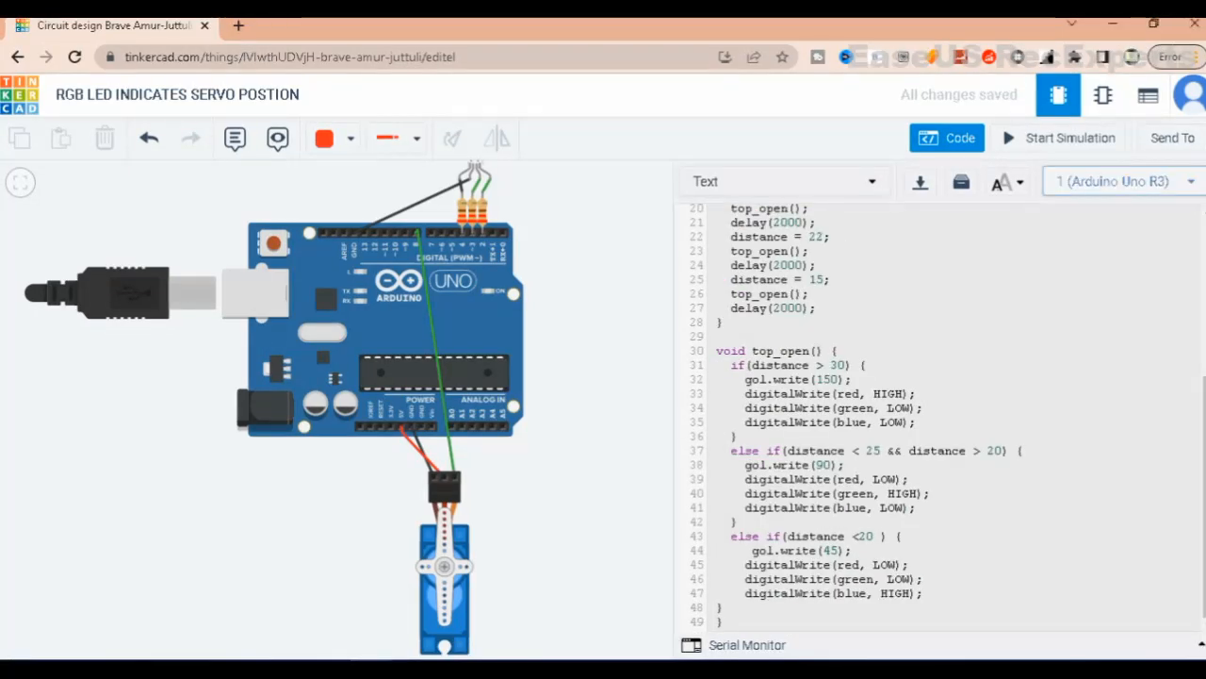
left_click(1068, 137)
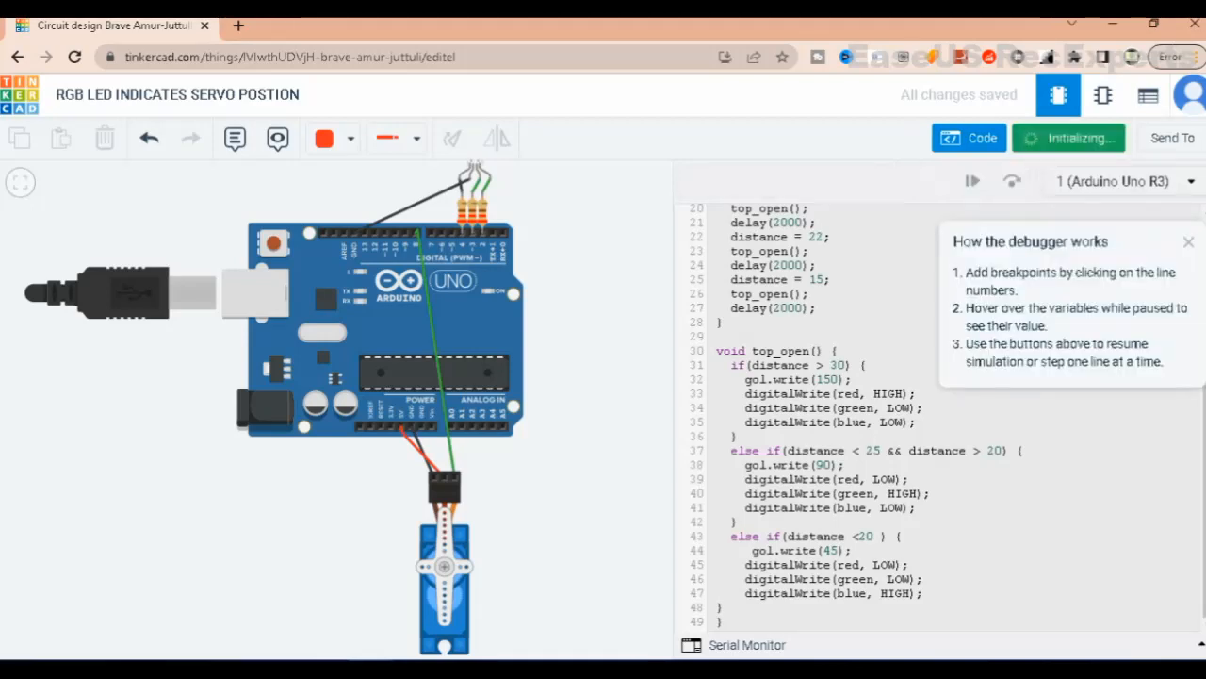
left_click(1068, 138)
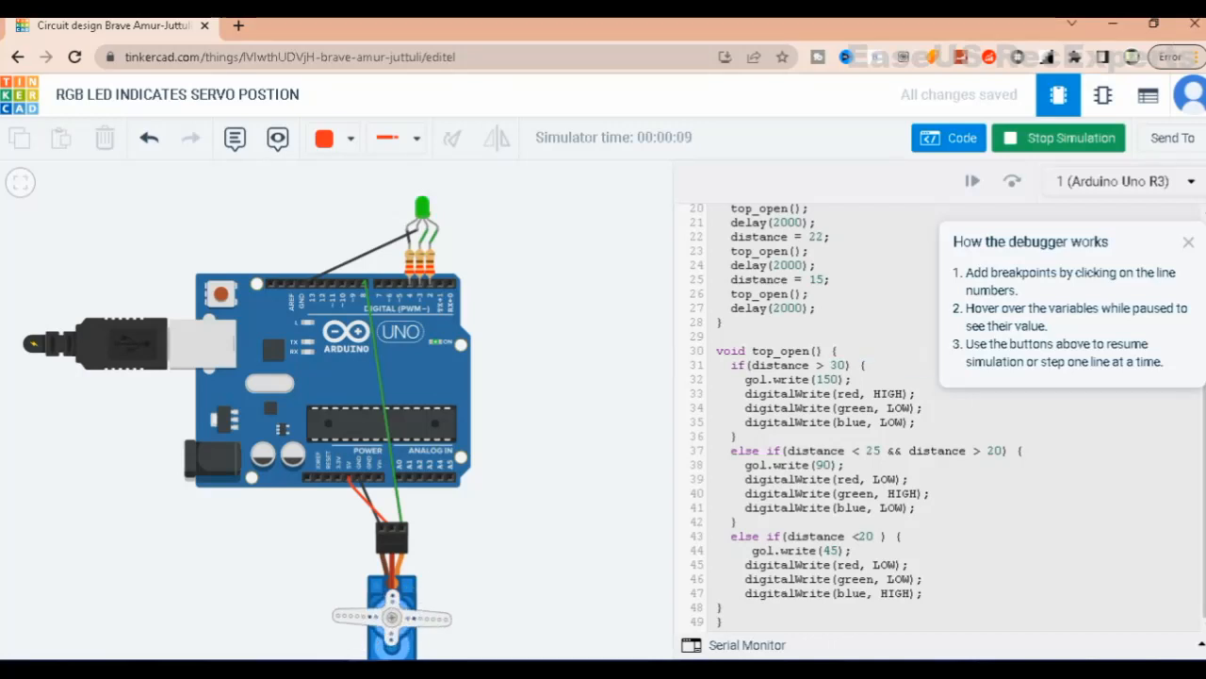
left_click(1059, 137)
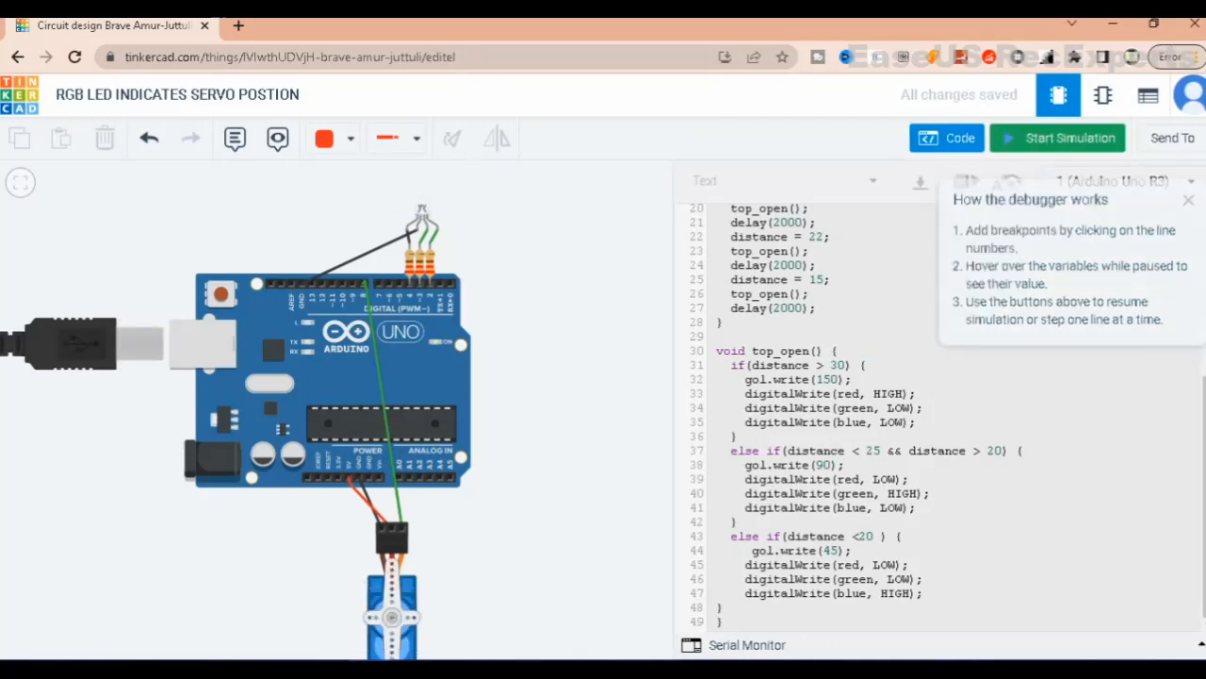